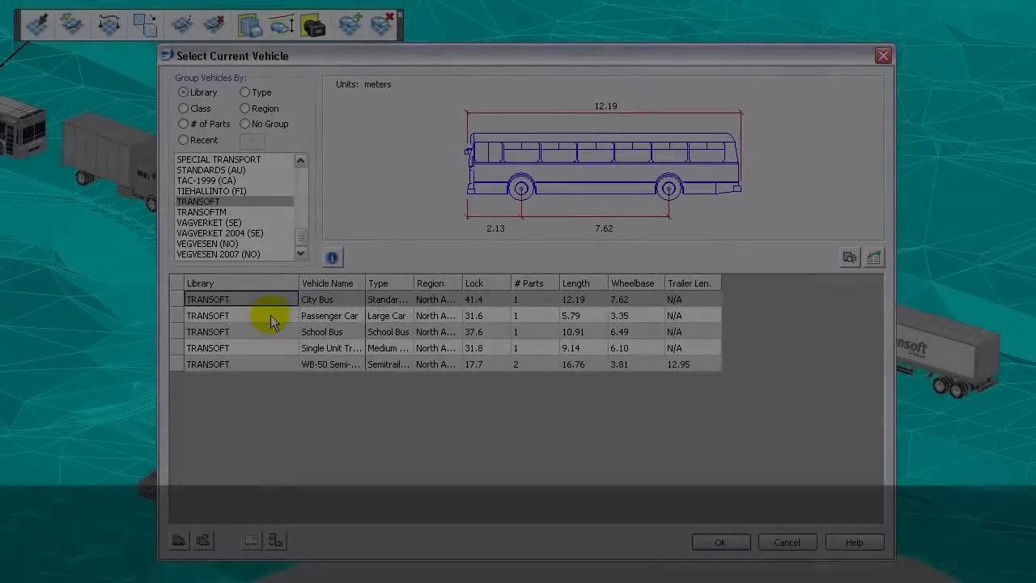
# - Confirm the TRANSOFT city bus as the current design vehicle
pyautogui.click(719, 540)
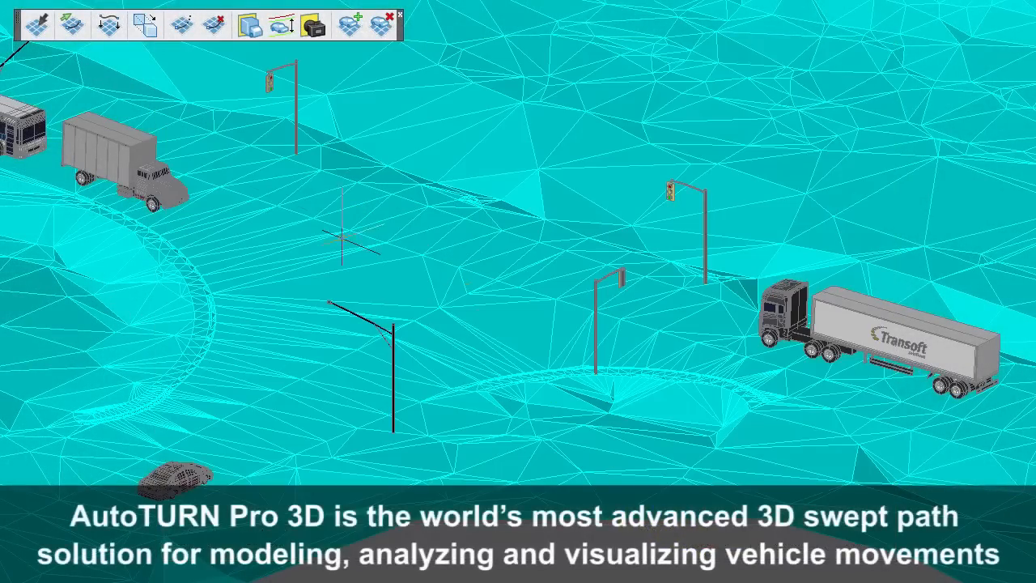
# - Place the WB-50 semi-trailer on the terrain road, set its start direction and drive it forward
pyautogui.click(71, 24)
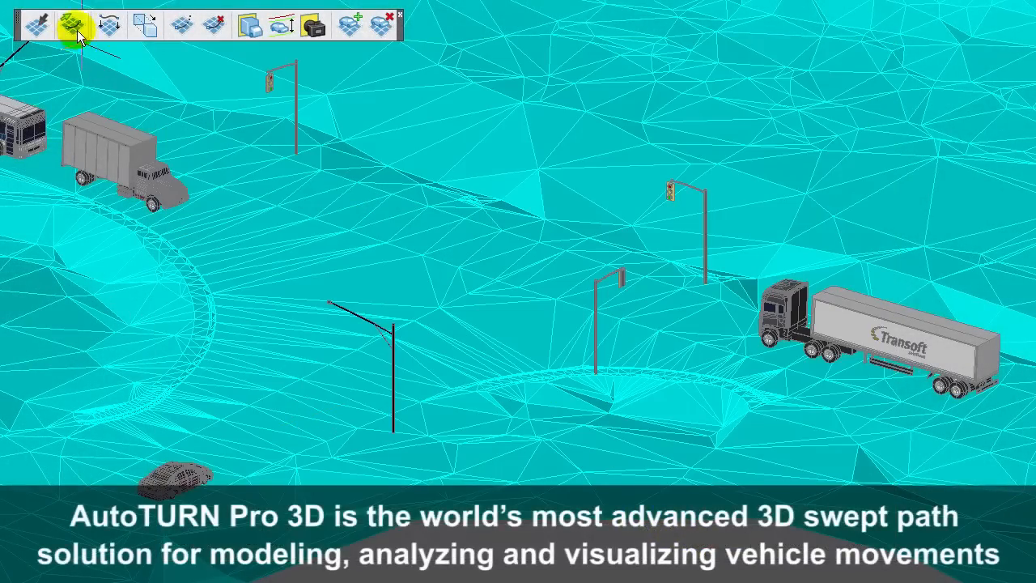
pyautogui.click(73, 25)
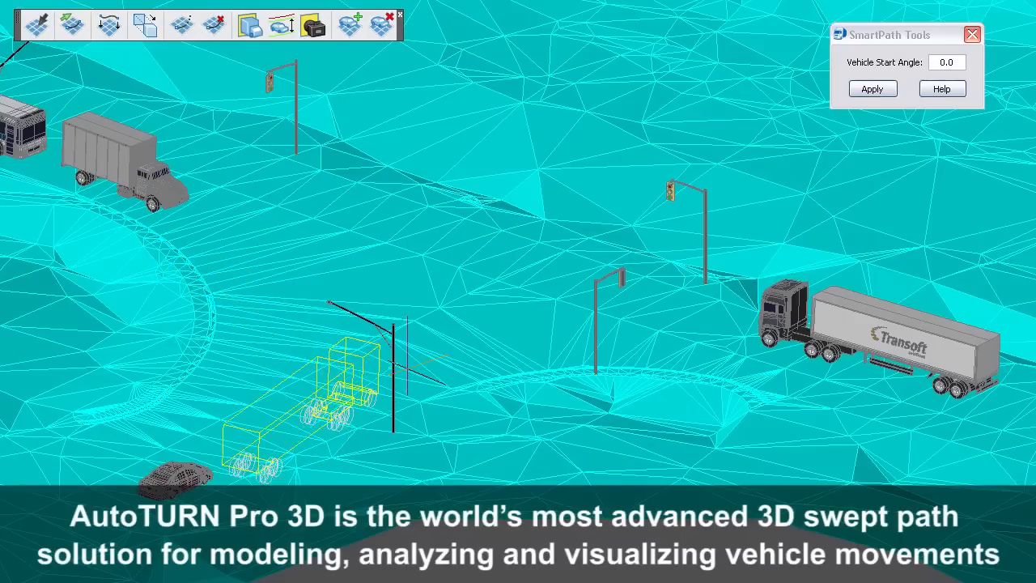
pyautogui.click(871, 87)
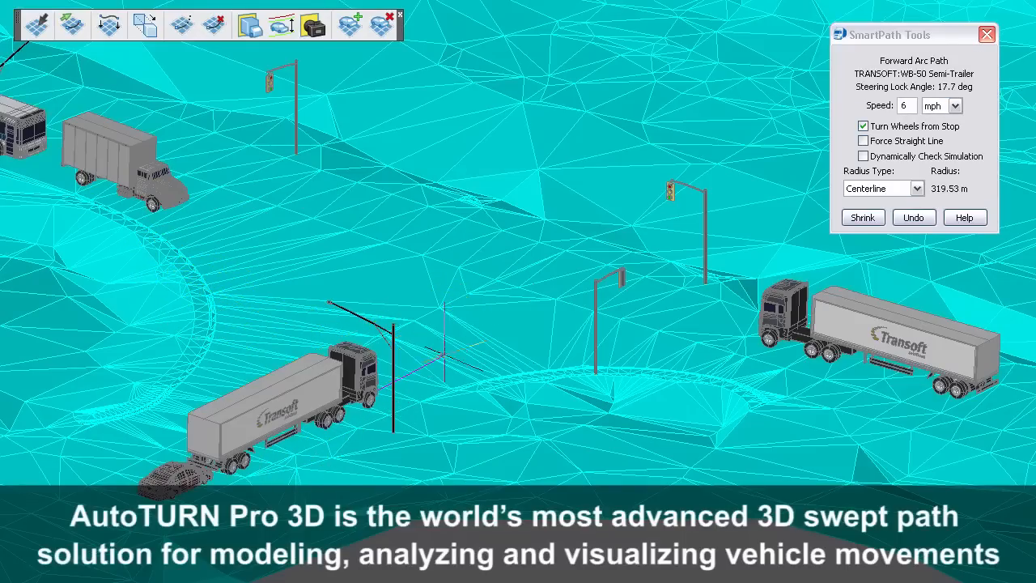
pyautogui.click(862, 217)
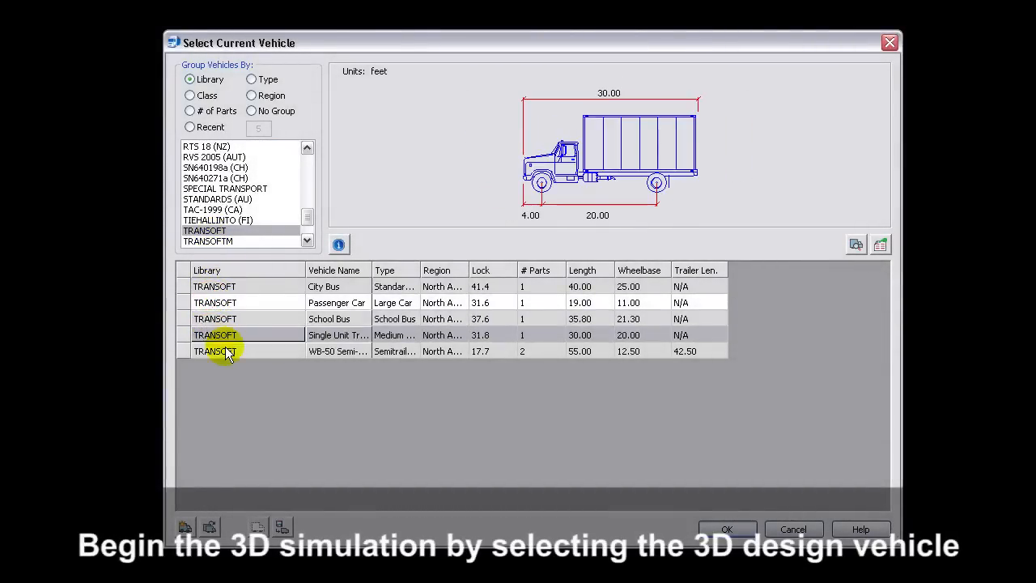
# - Select the WB-50 semi-trailer and step through its tractor and trailer profile details
pyautogui.click(855, 245)
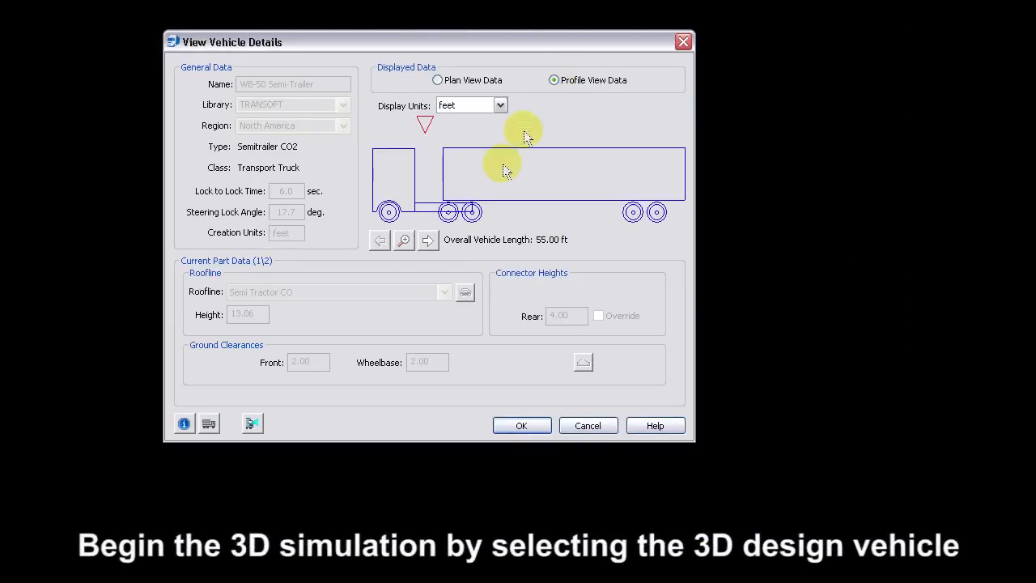
pyautogui.click(427, 240)
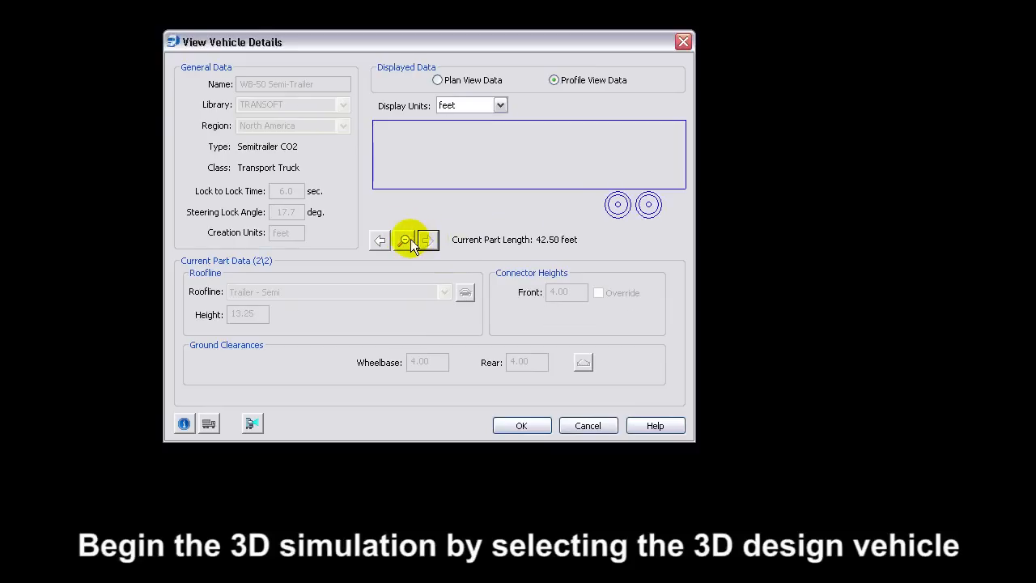
pyautogui.click(379, 240)
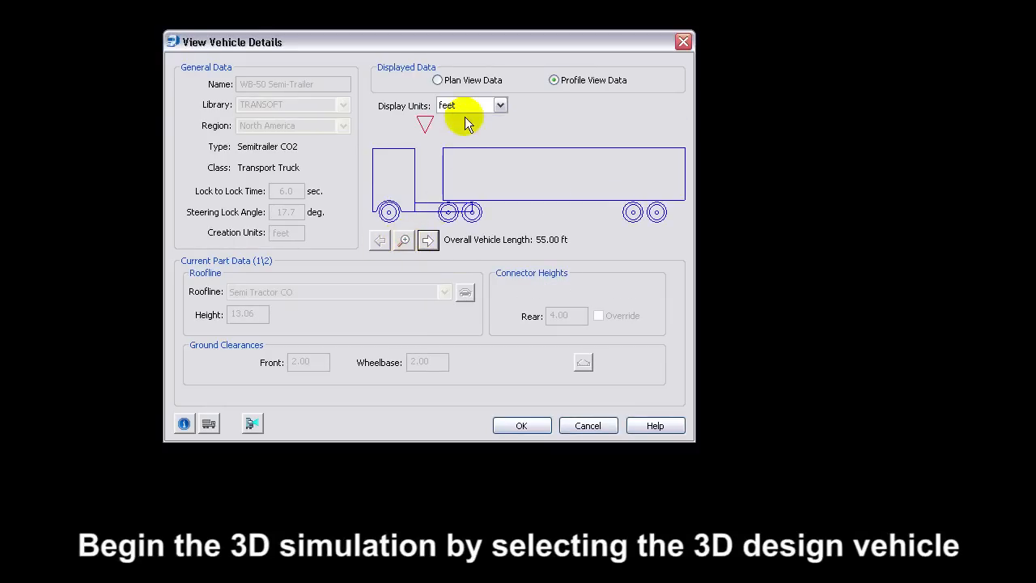
pyautogui.click(437, 81)
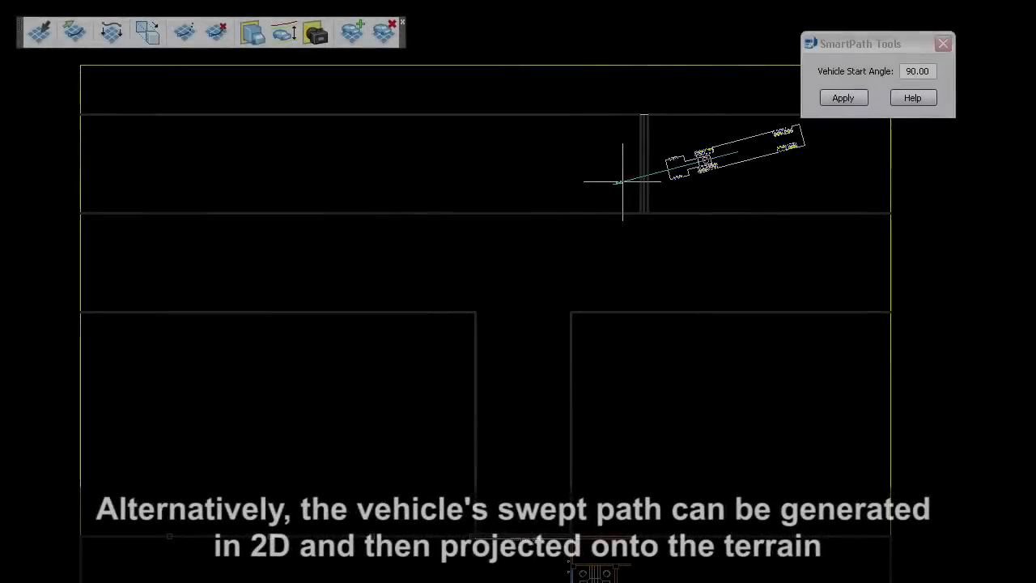
# - Start the semi-trailer at 90° on the upper road and steer its path around the corner downward
pyautogui.click(842, 97)
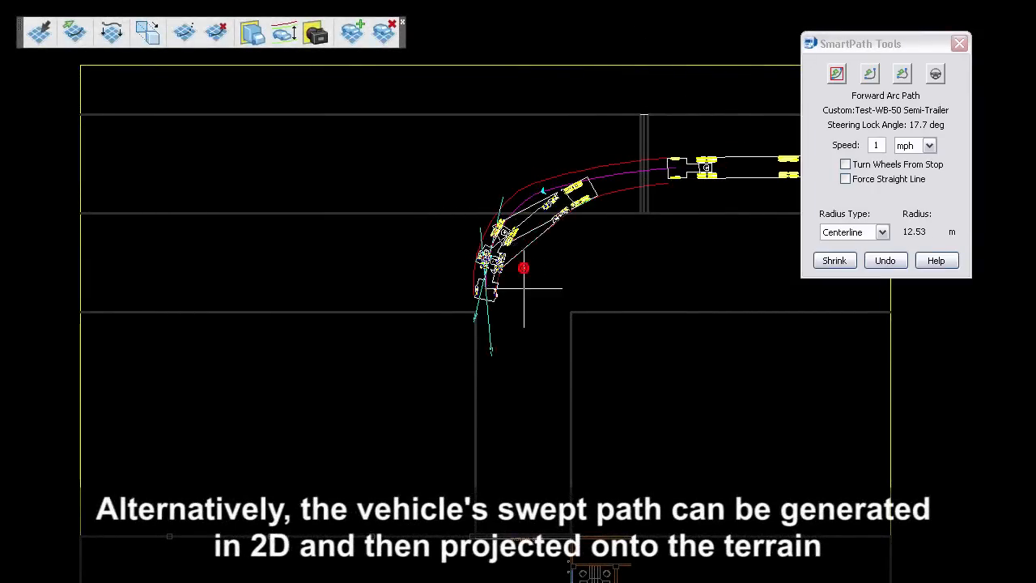
pyautogui.click(836, 259)
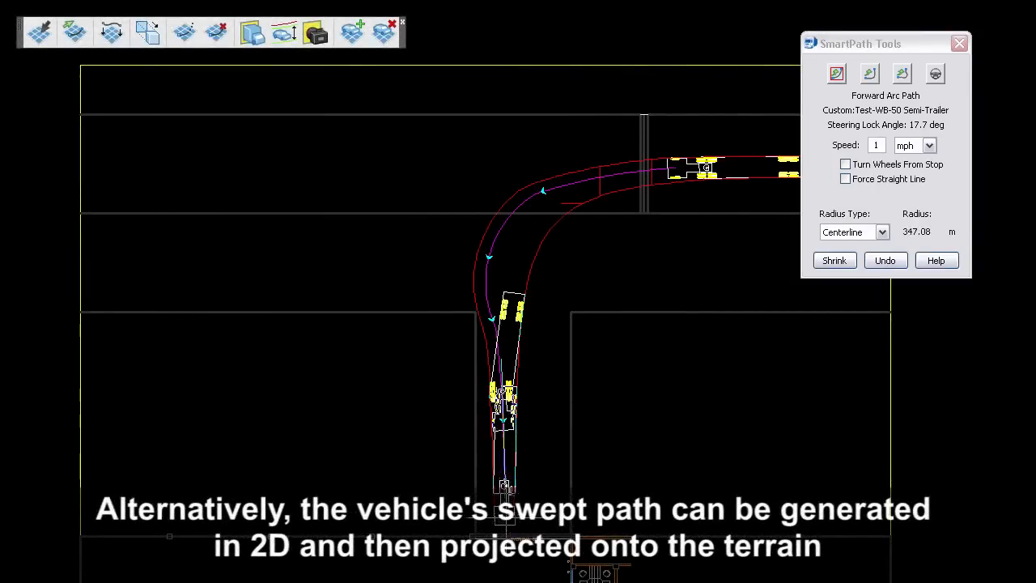